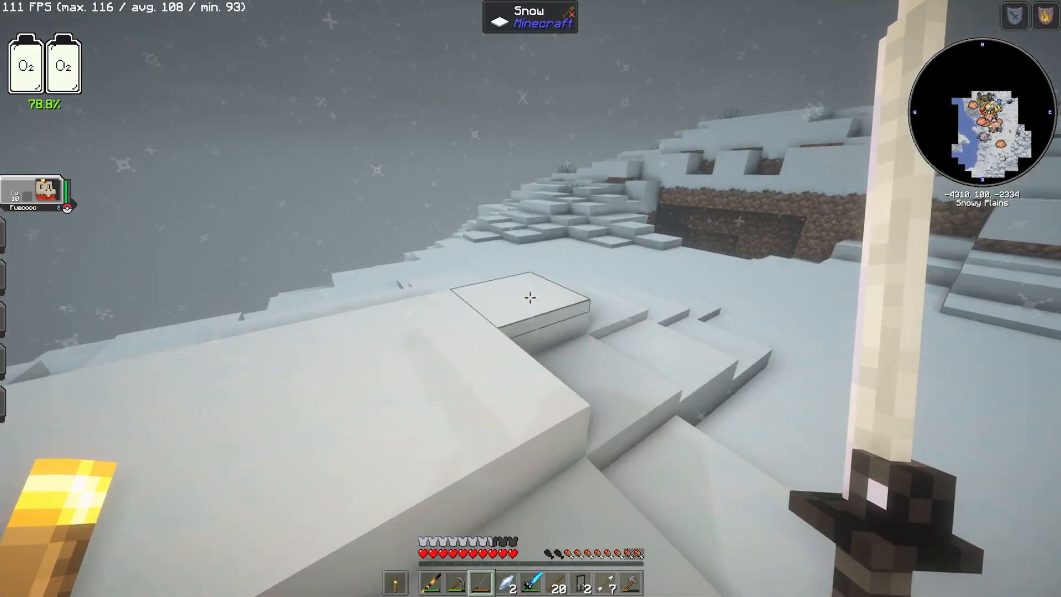
pyautogui.moveTo(531, 297)
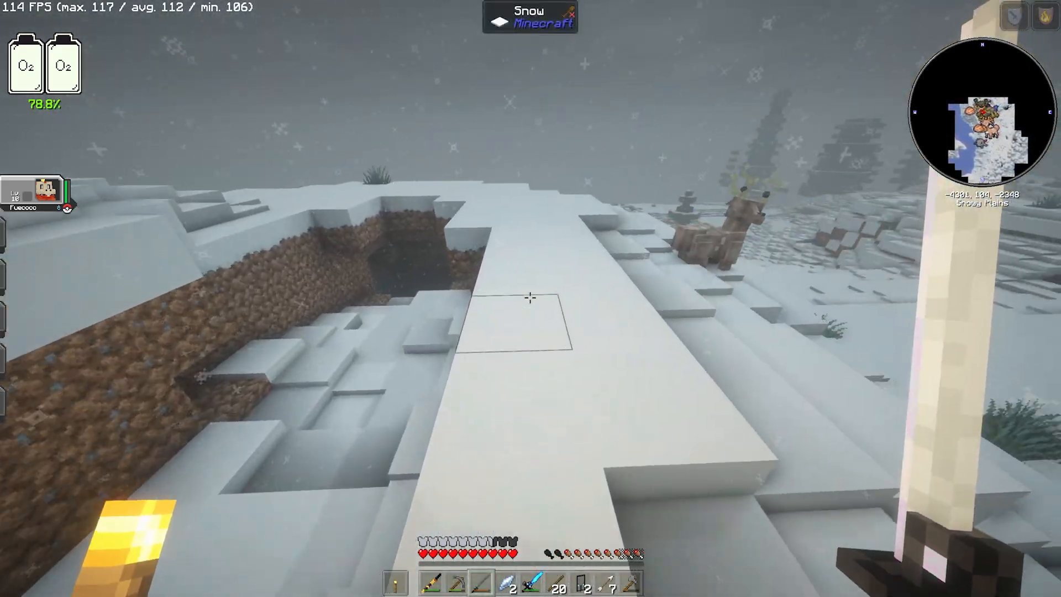
pyautogui.moveTo(530, 298)
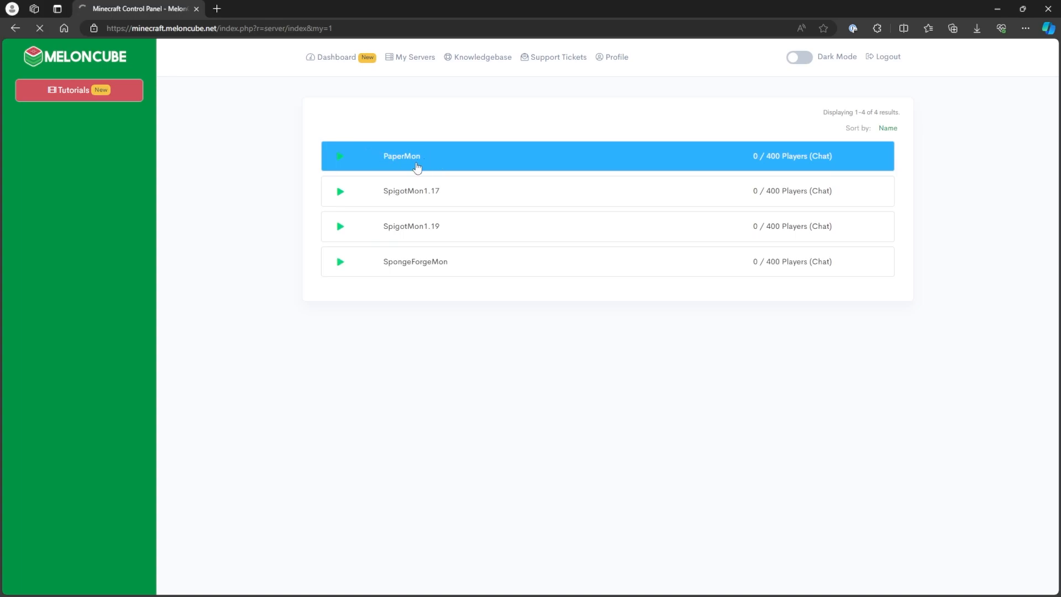
# Step: Go to the PaperMon server and bring up its Scheduled Tasks list
pyautogui.click(401, 155)
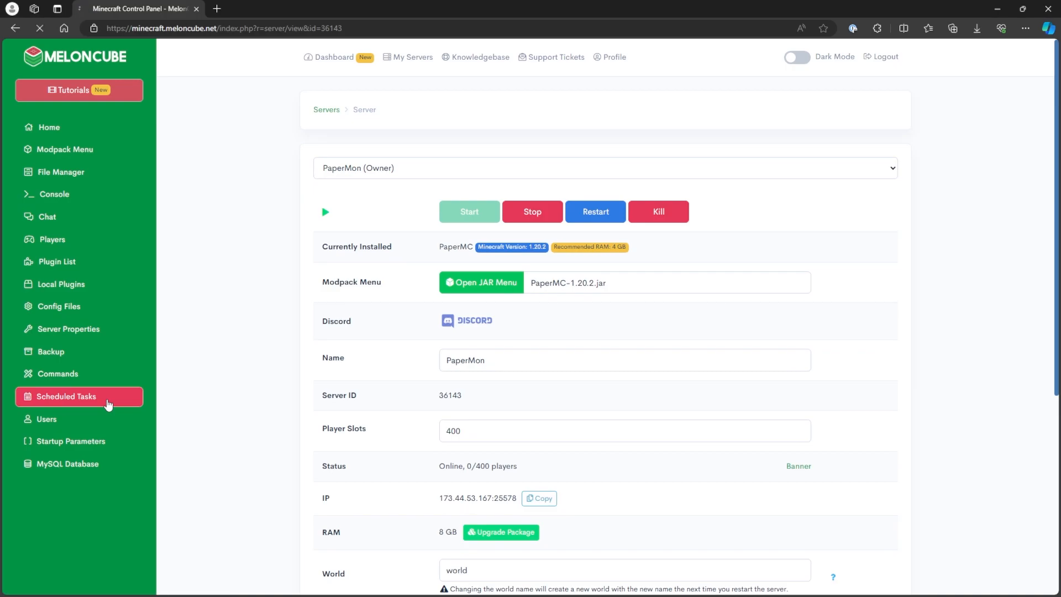
pyautogui.click(65, 396)
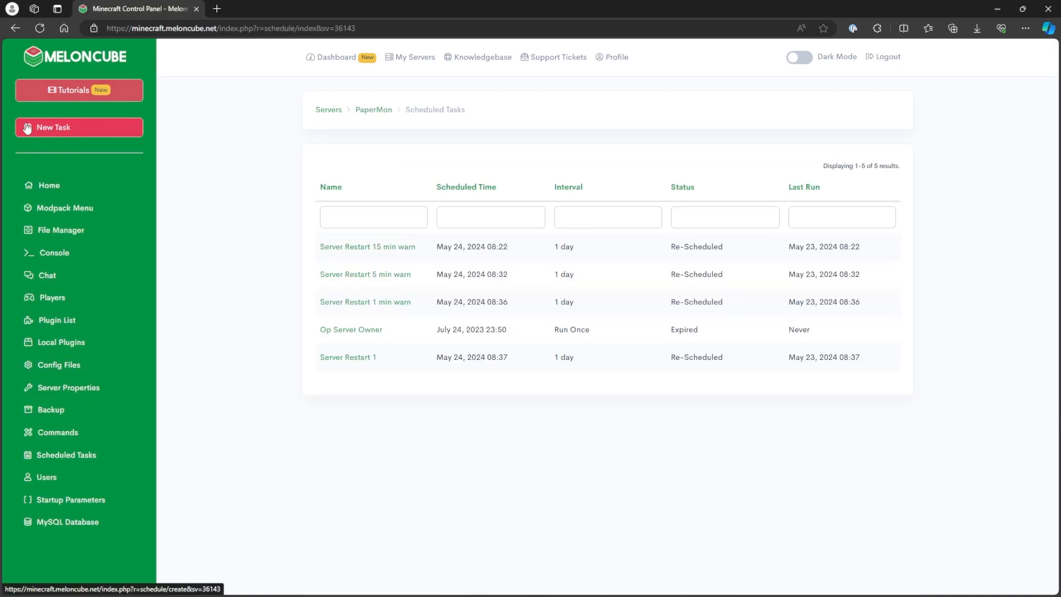
# Step: Start a new task named Restart scheduled for May 24, 2024 12:00
pyautogui.click(79, 127)
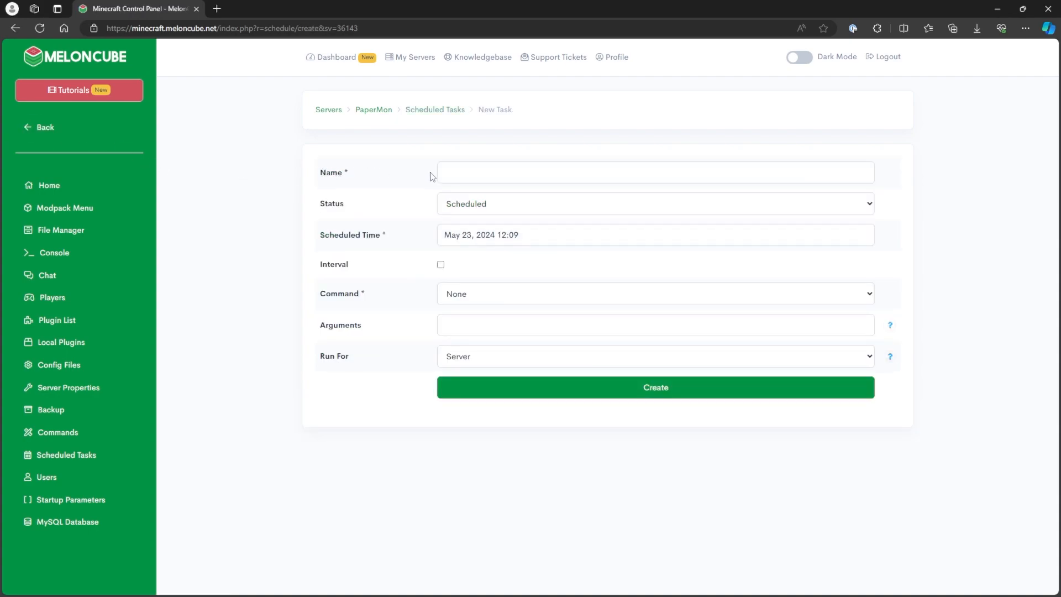
pyautogui.write('Restart')
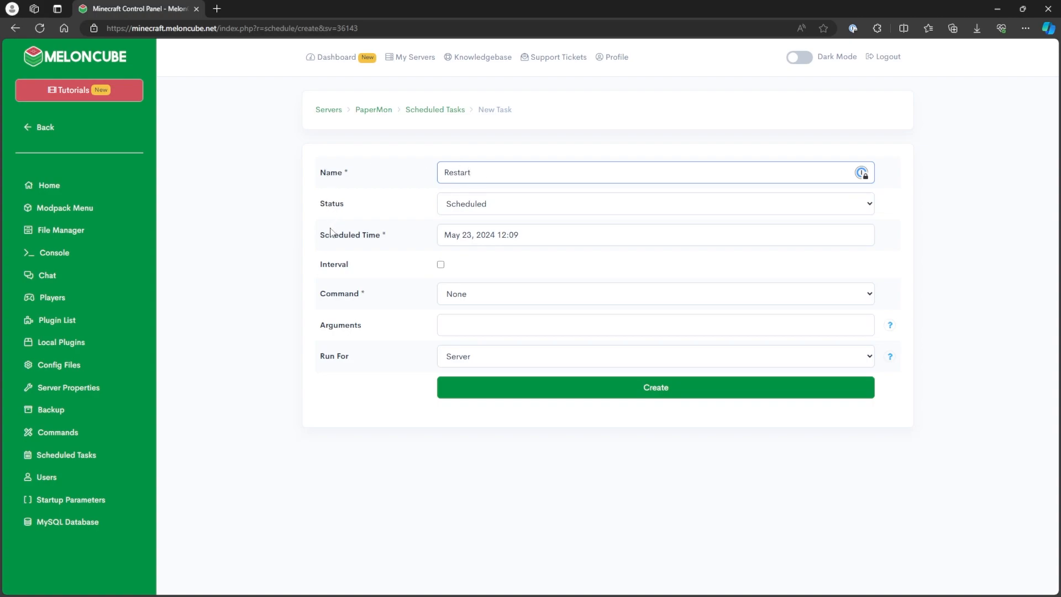
pyautogui.click(653, 235)
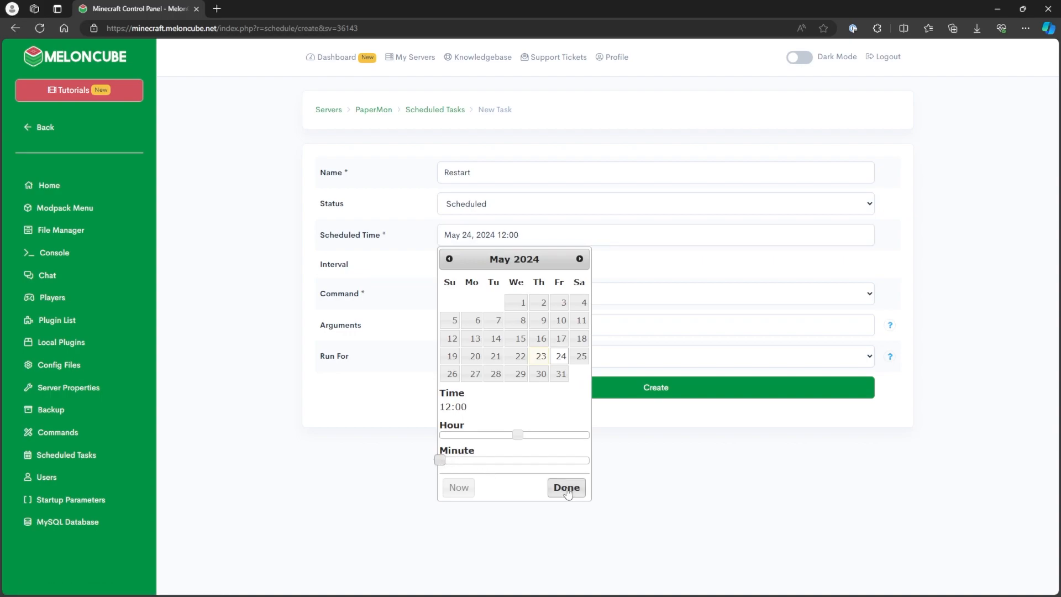
pyautogui.click(566, 487)
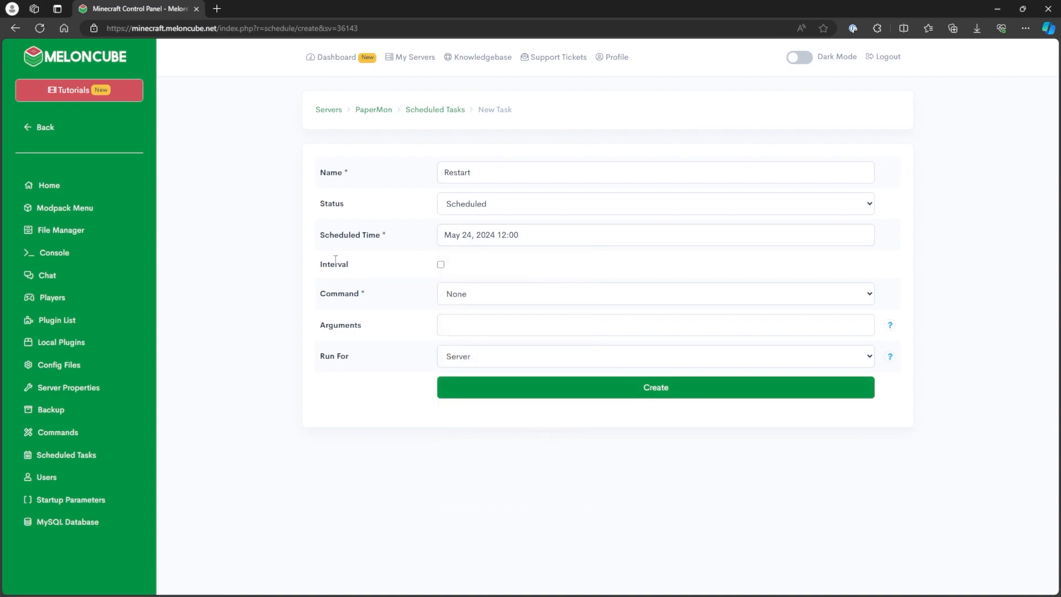
# Step: Make it repeat every 24 hours with the Restart command and create it
pyautogui.click(441, 264)
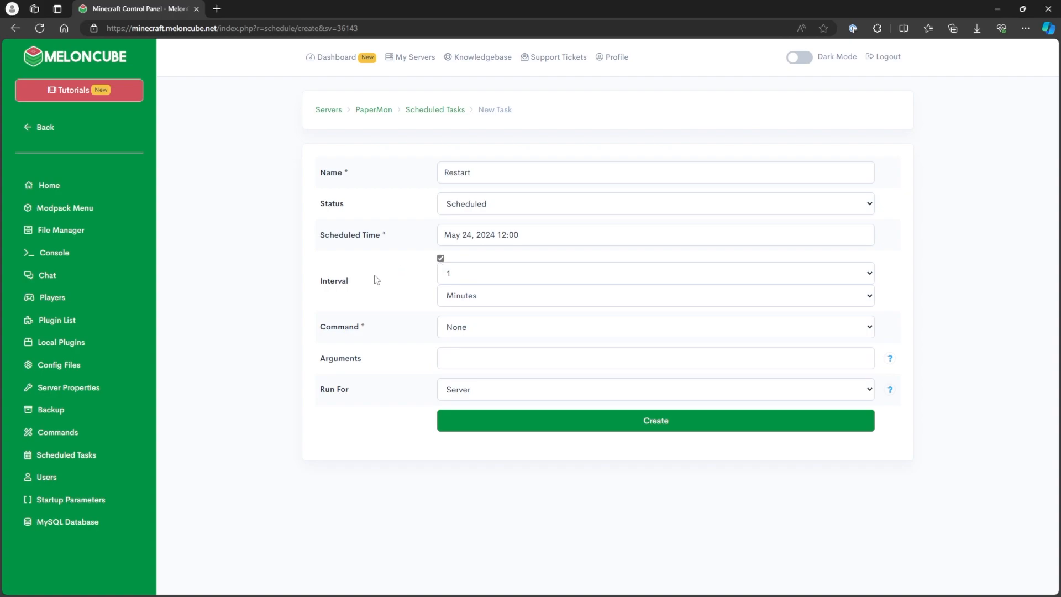
pyautogui.click(653, 273)
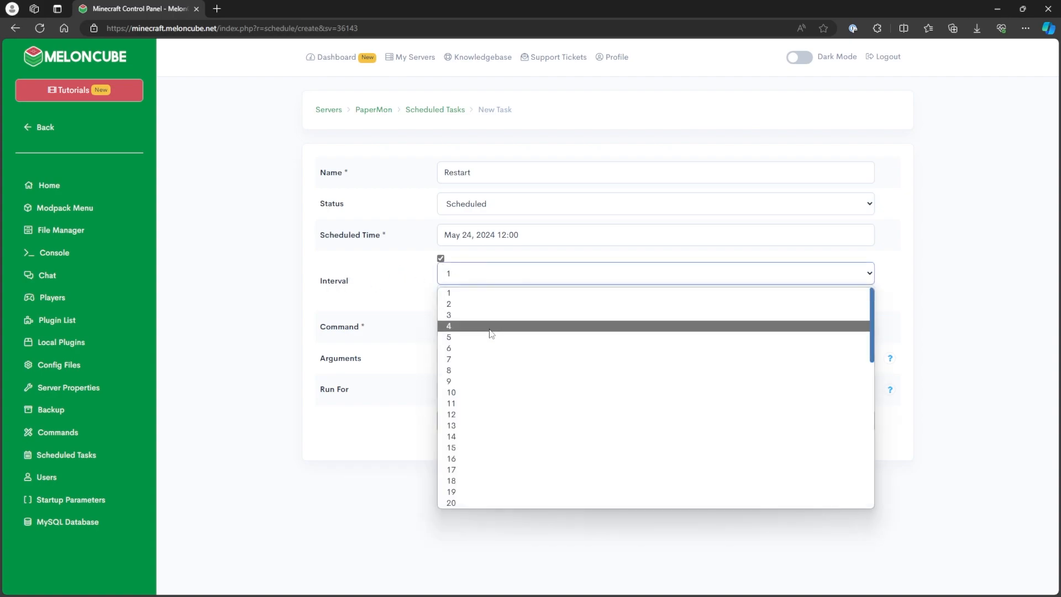
pyautogui.scroll(-3)
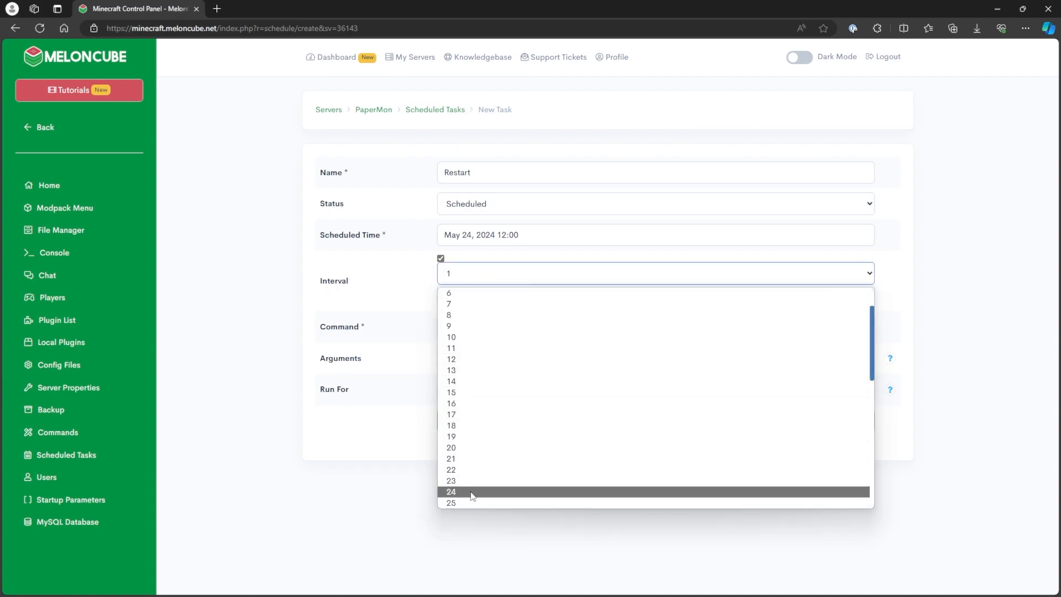
pyautogui.click(451, 491)
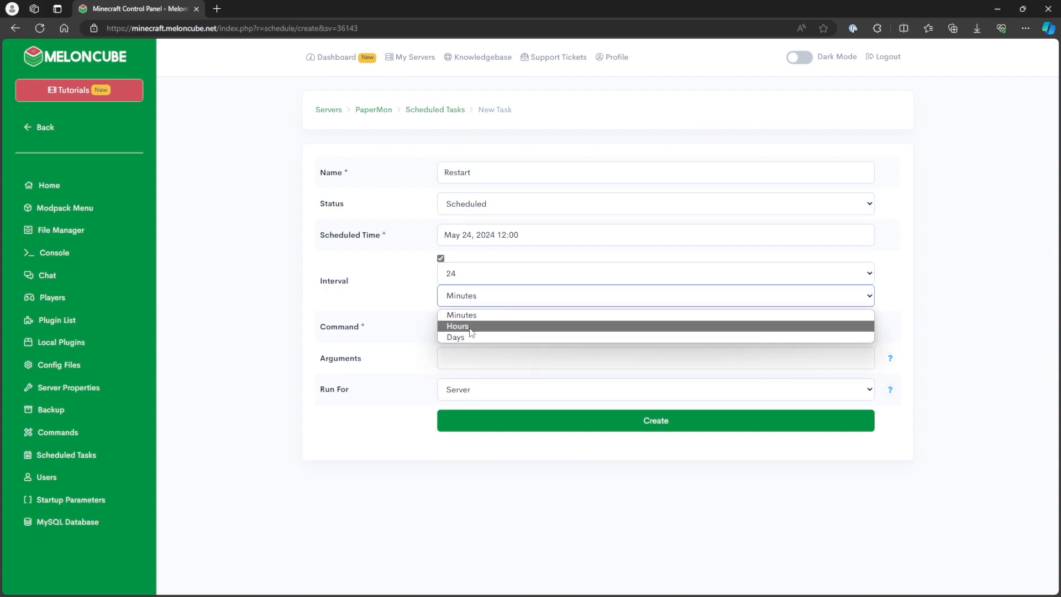
pyautogui.click(458, 326)
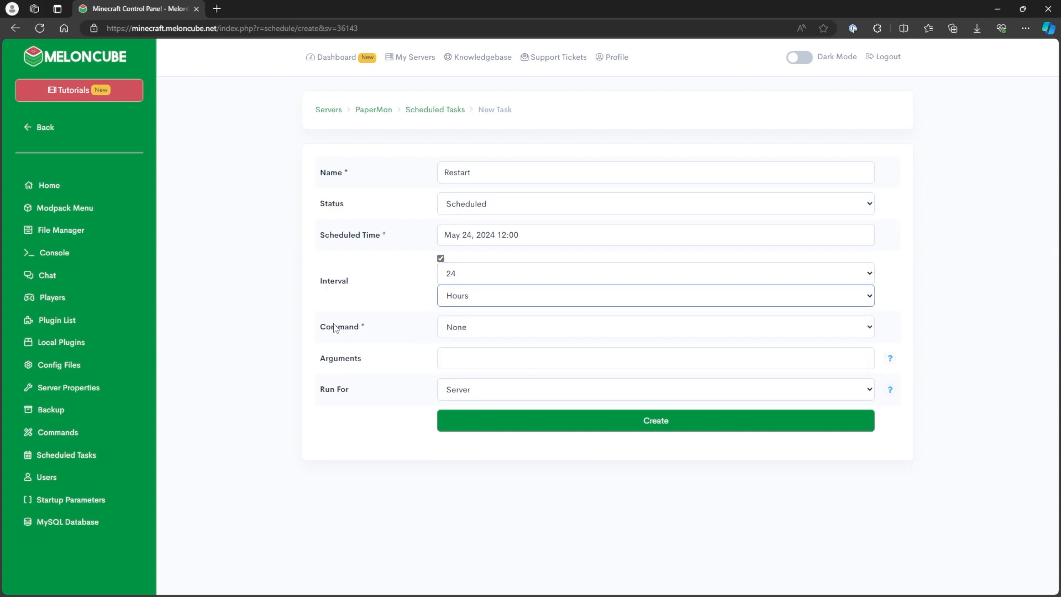
pyautogui.click(654, 327)
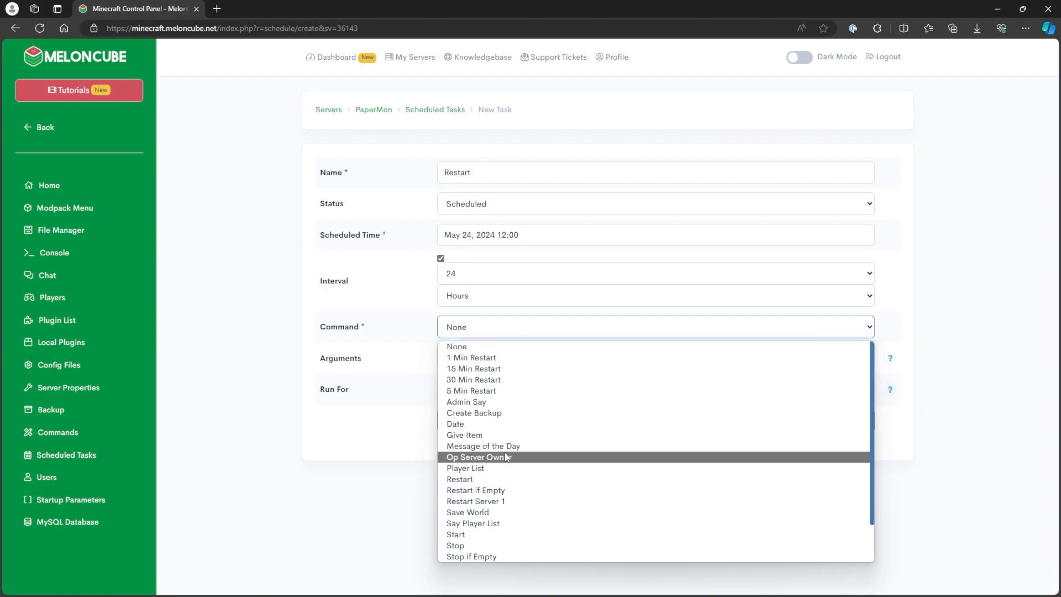
pyautogui.click(459, 479)
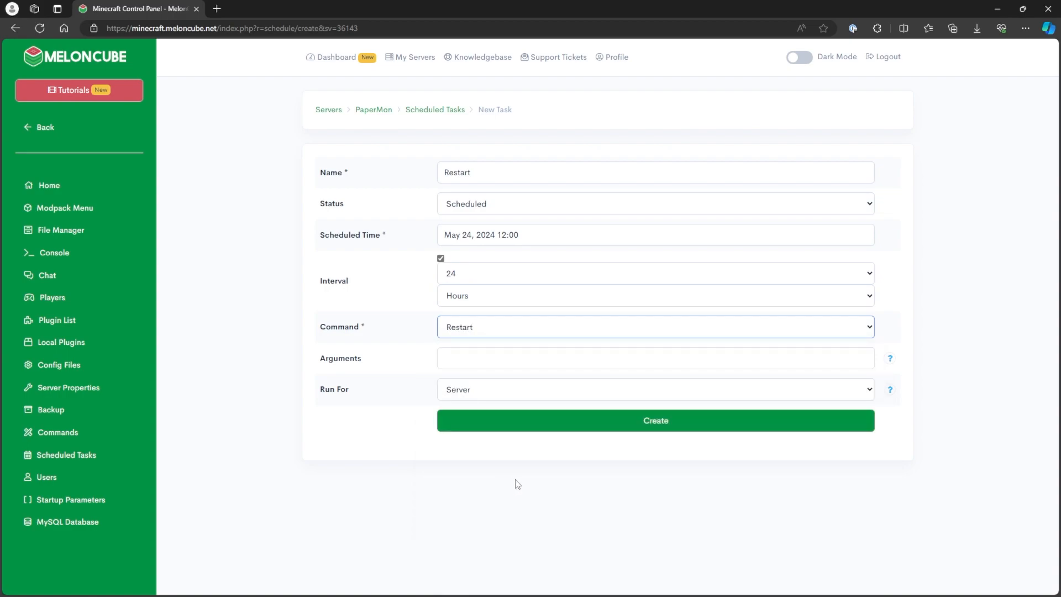
pyautogui.click(653, 420)
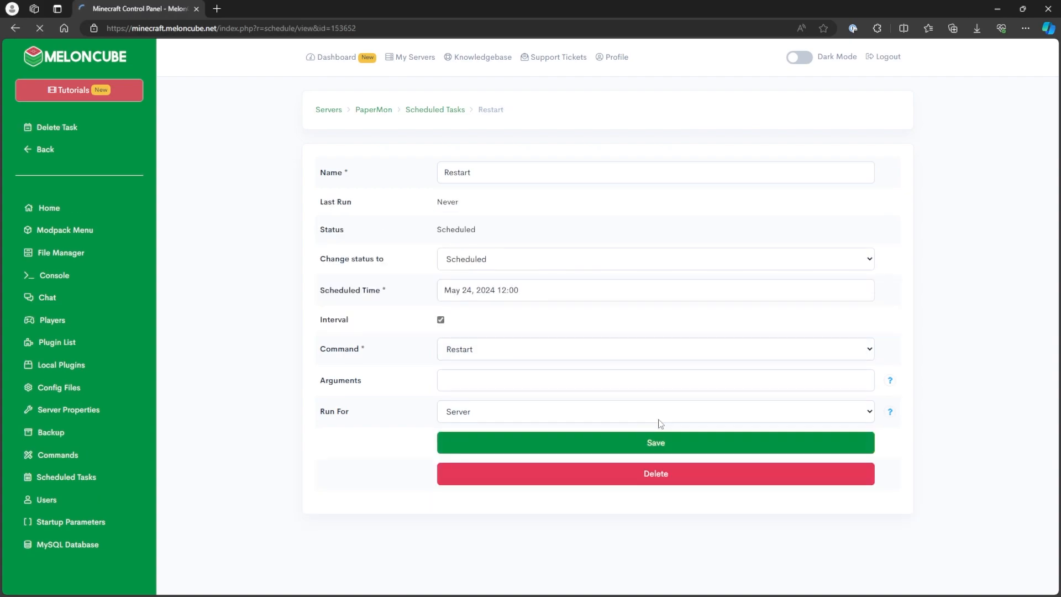
# Step: Leave the saved Restart task's details page for the panel dashboard
pyautogui.click(441, 319)
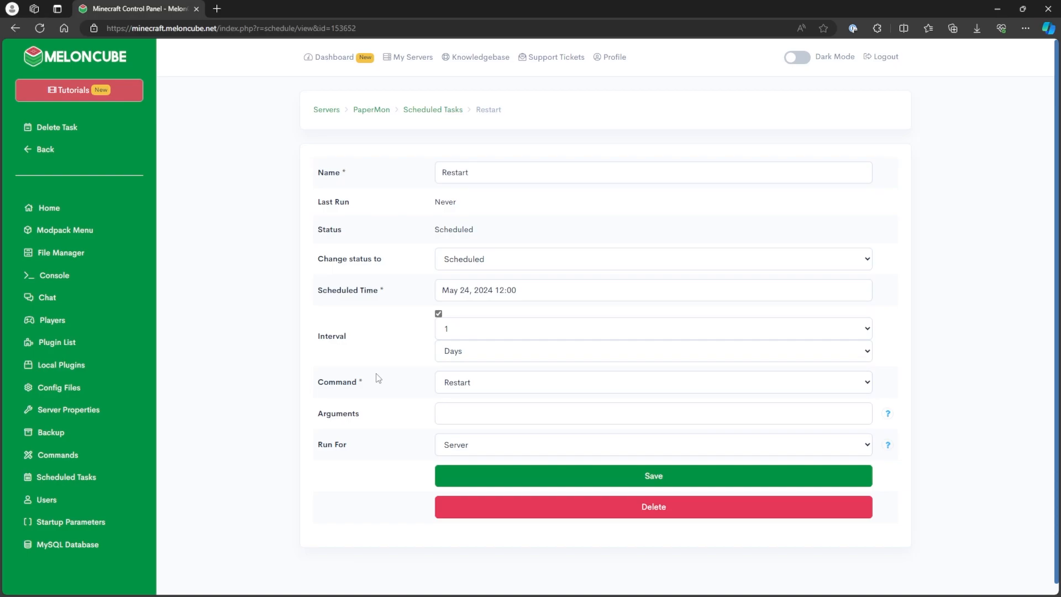
pyautogui.moveTo(369, 369)
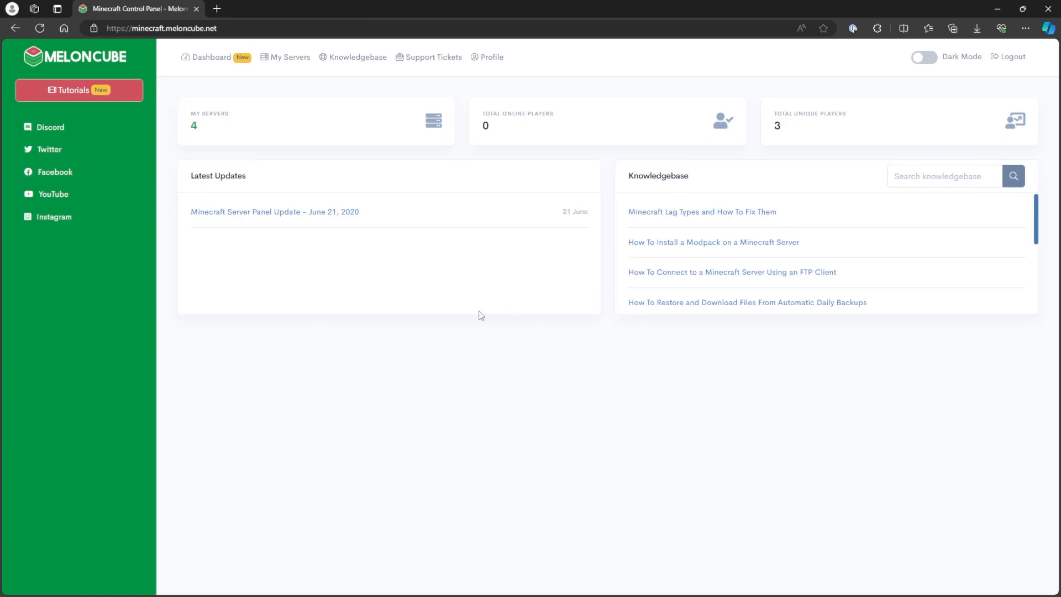
# Step: Return via My Servers to PaperMon's Scheduled Tasks, now listing the daily Restart task
pyautogui.click(216, 122)
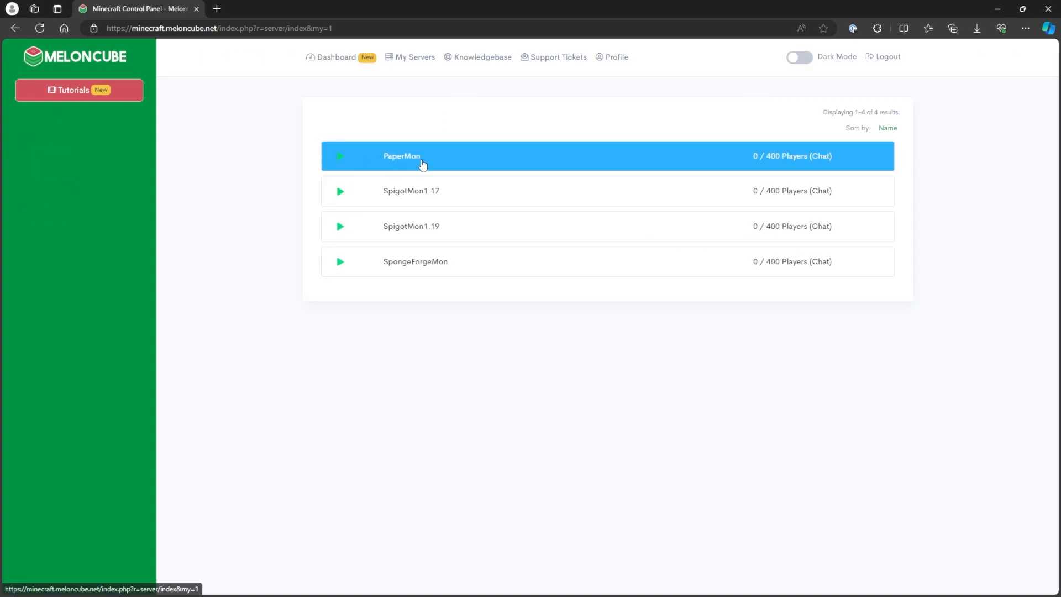
pyautogui.click(401, 156)
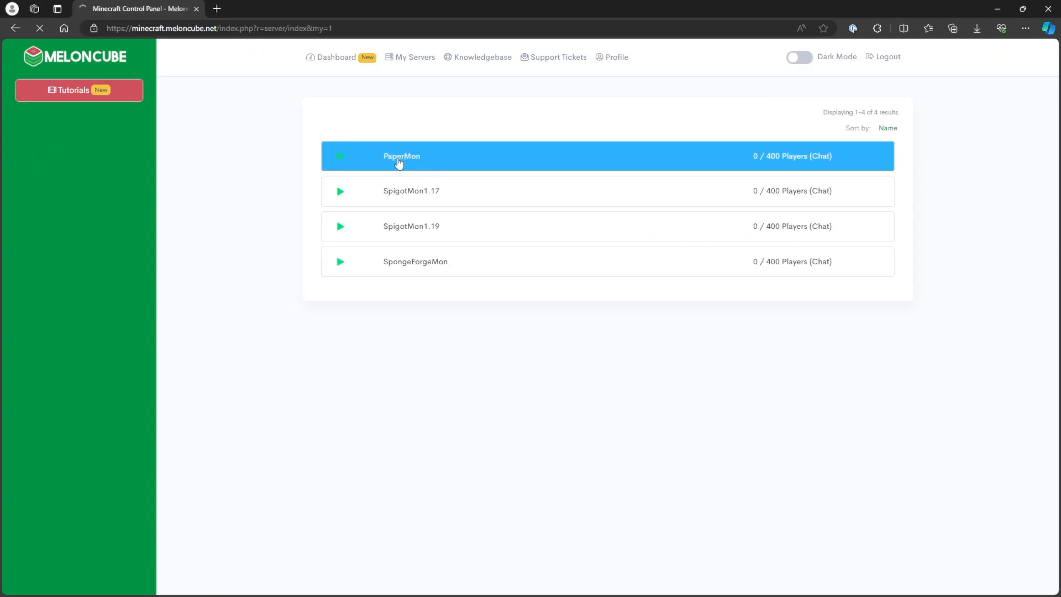
pyautogui.click(401, 156)
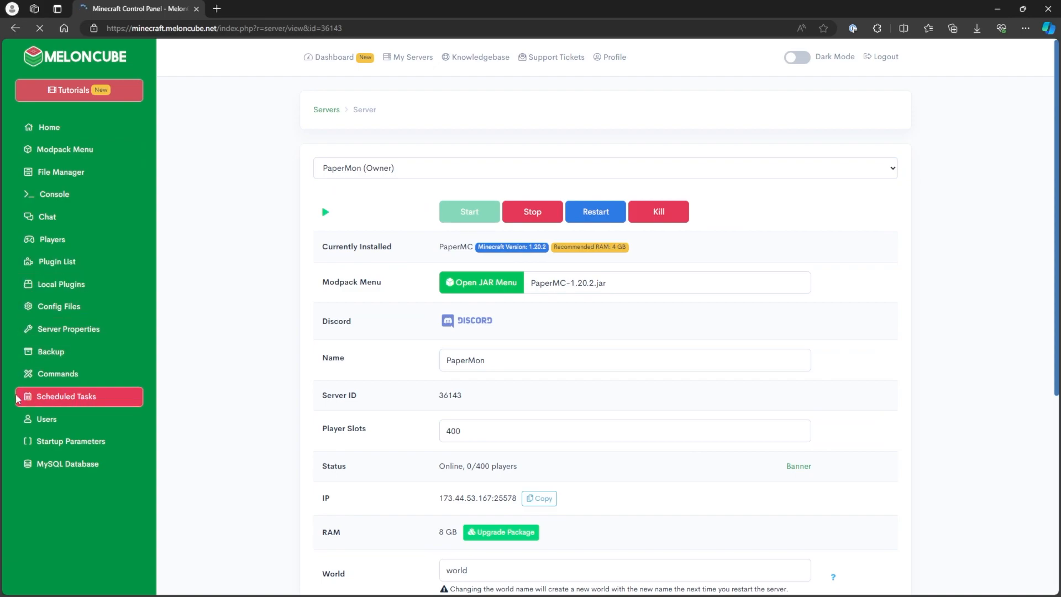
pyautogui.click(67, 395)
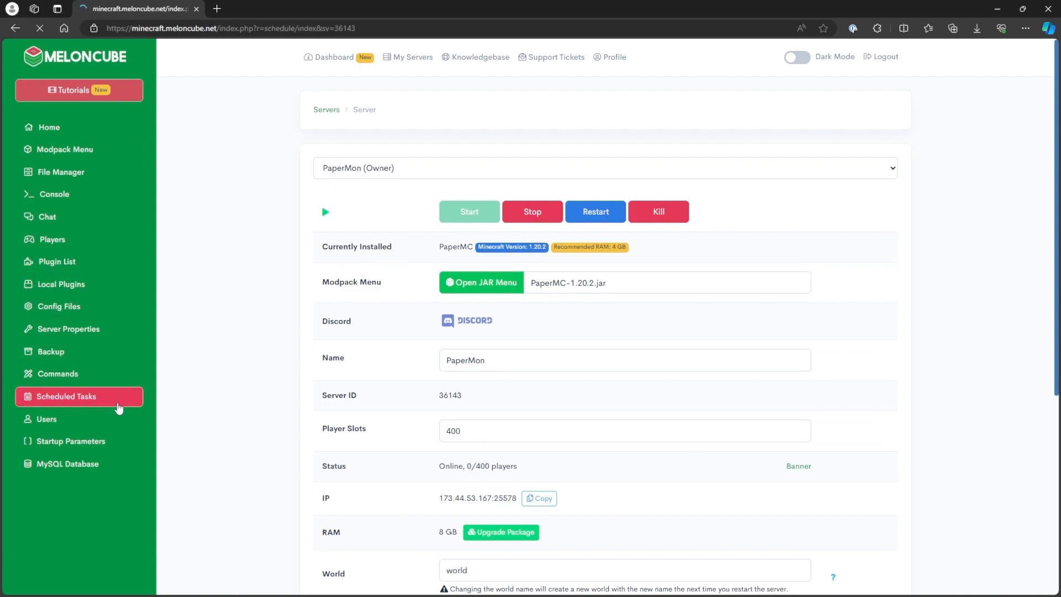
pyautogui.click(66, 395)
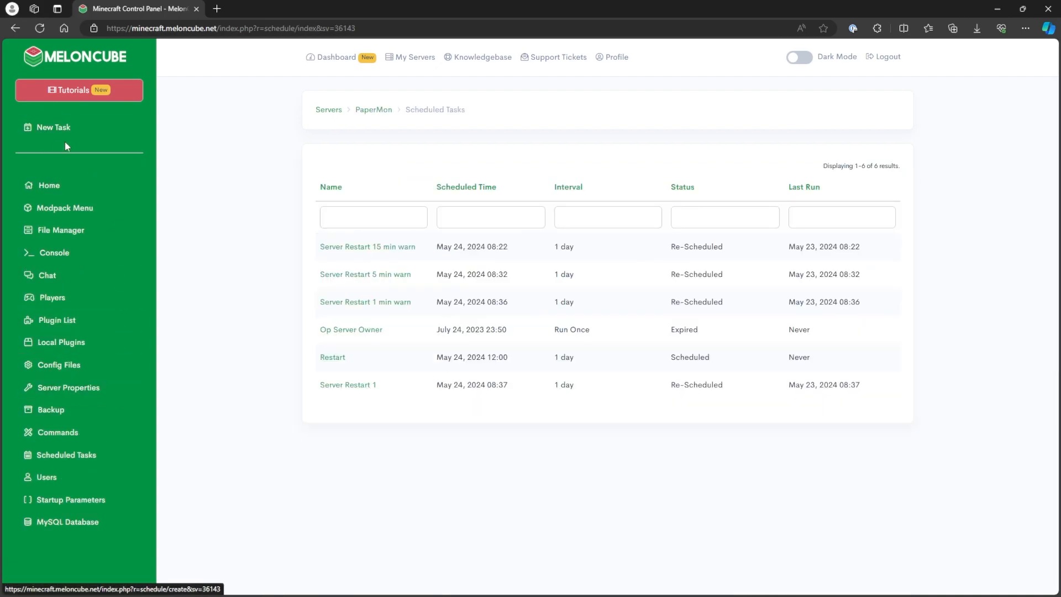
# Step: Start another new task and name it Restart Warning
pyautogui.click(53, 127)
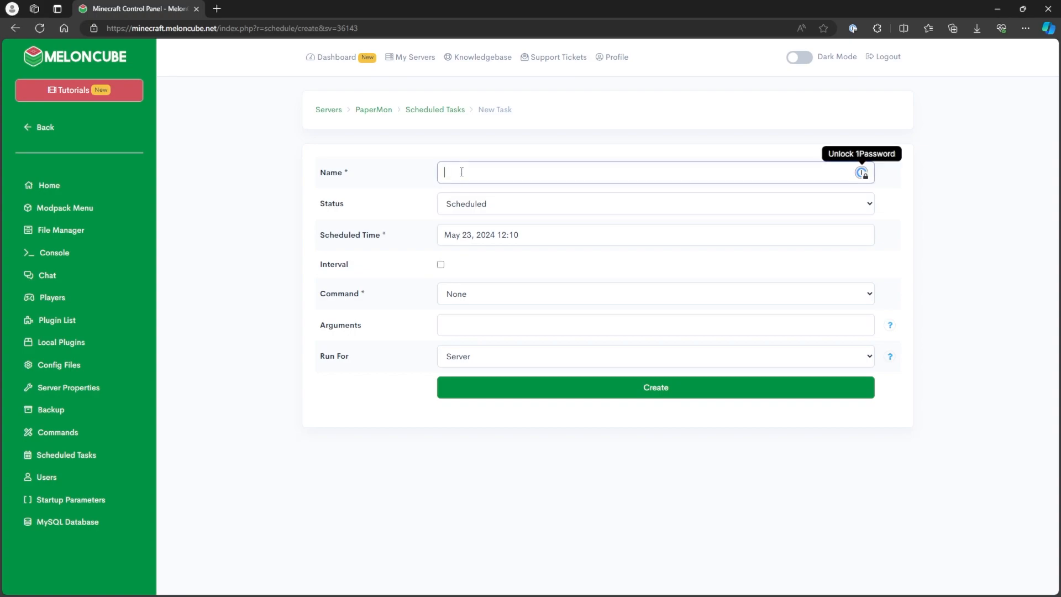
pyautogui.write('R')
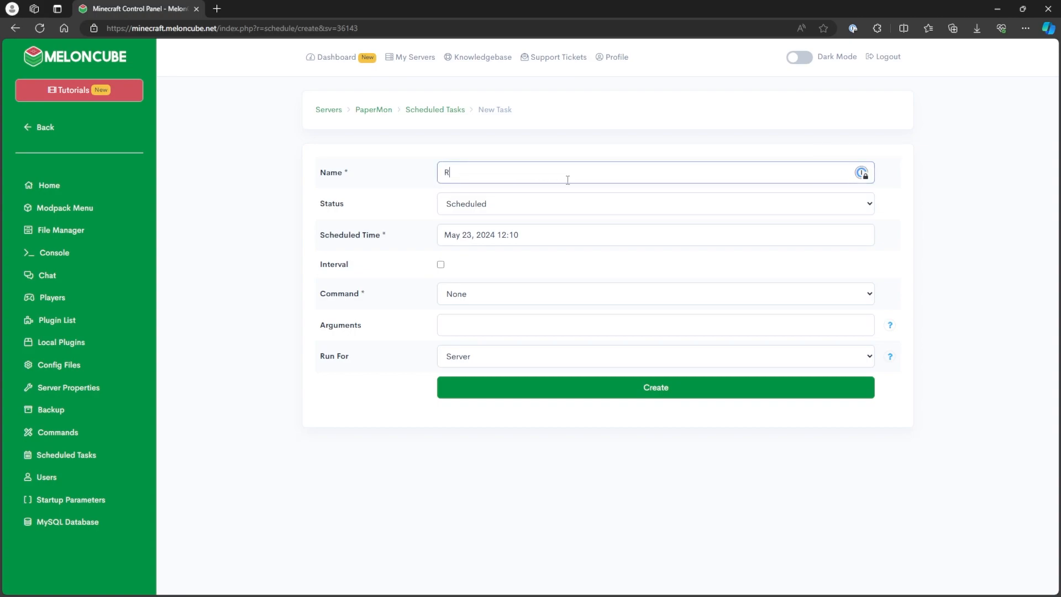
pyautogui.write('estart W')
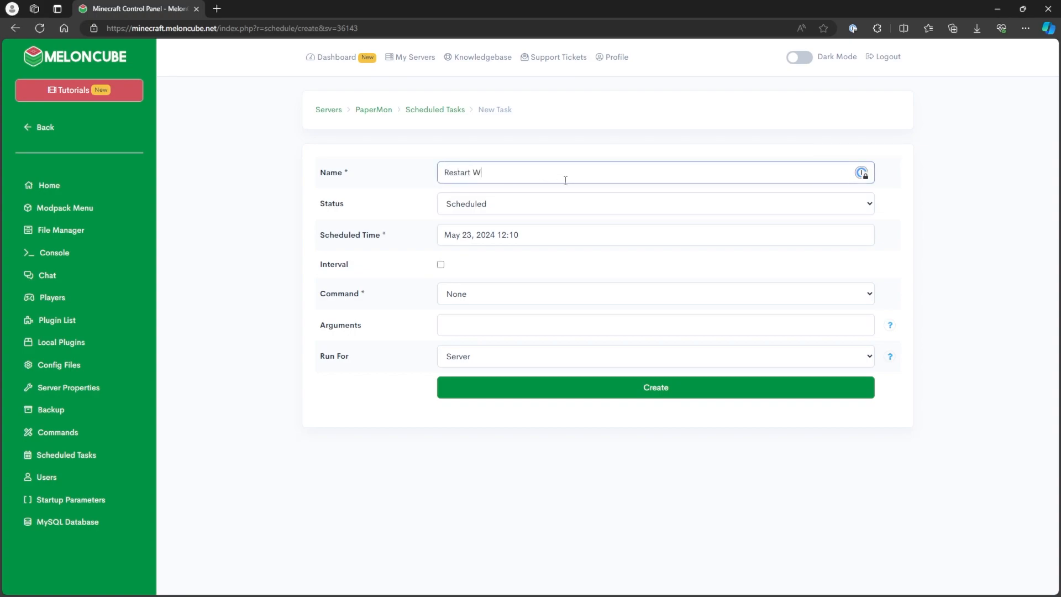
pyautogui.write('arning')
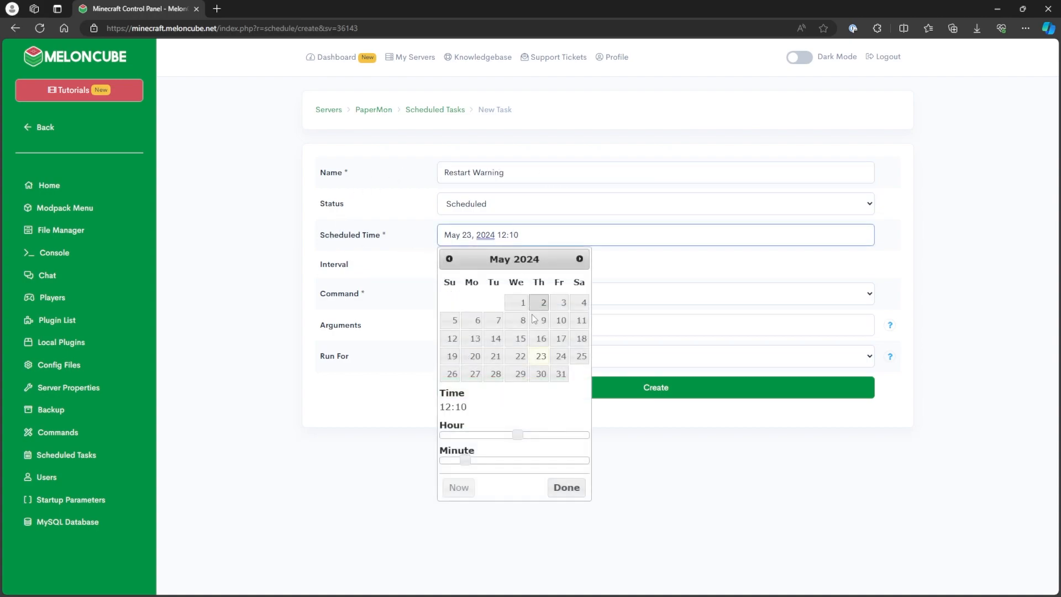
# Step: Schedule Restart Warning for May 24, 2024 at 11:30
pyautogui.click(559, 356)
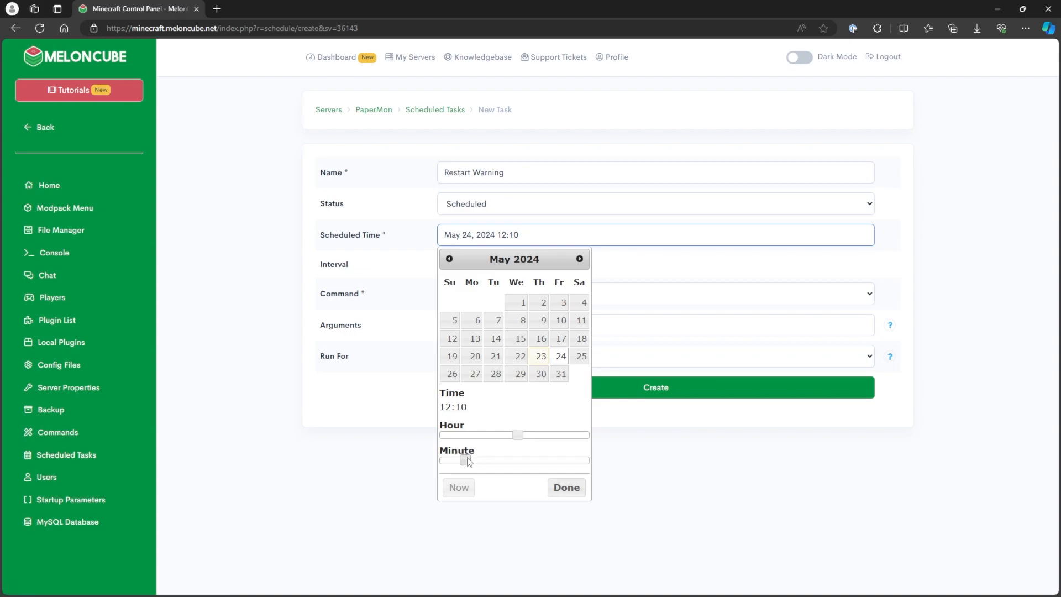
pyautogui.moveTo(465, 461); pyautogui.dragTo(518, 461)
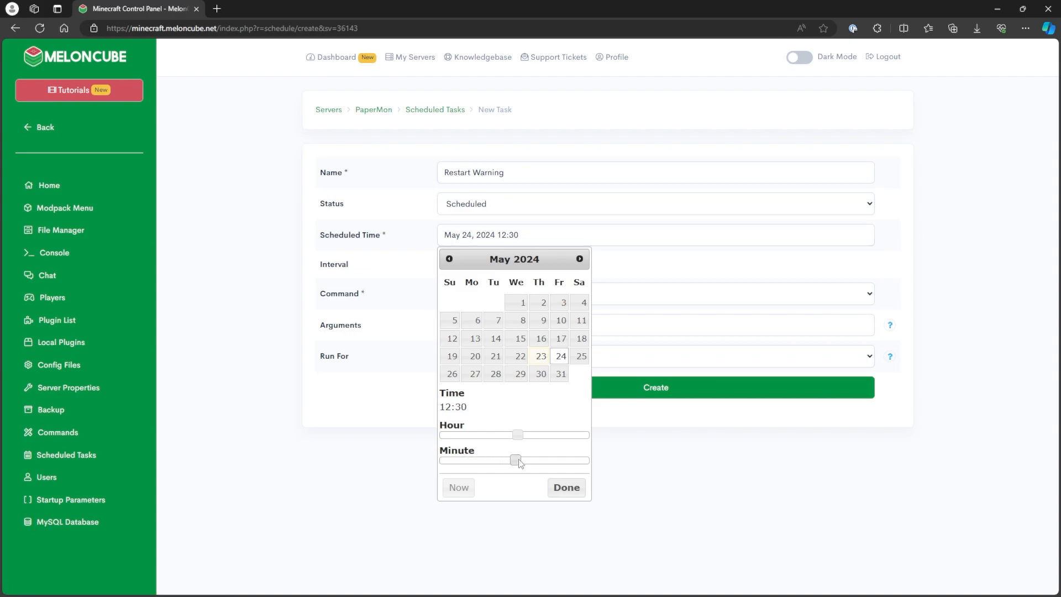
pyautogui.moveTo(517, 436); pyautogui.dragTo(511, 436)
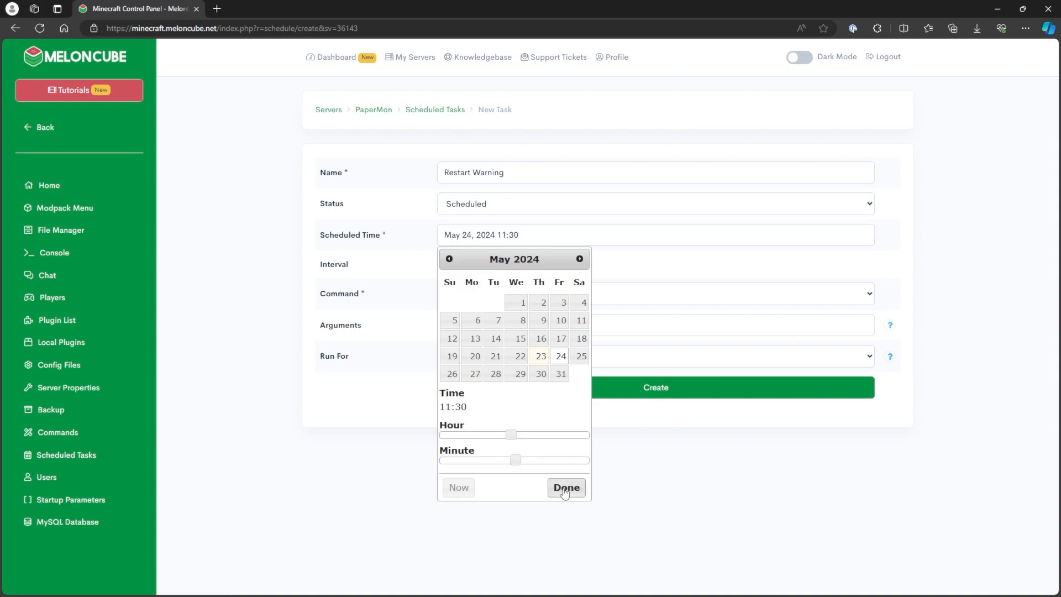
pyautogui.click(564, 488)
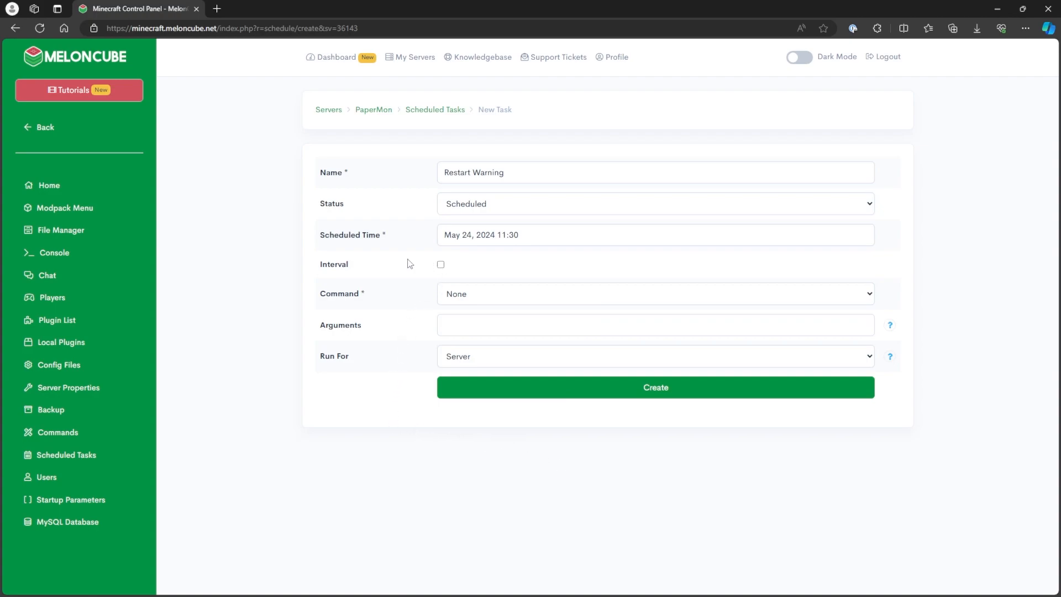
# Step: Make Restart Warning repeat every 24 hours
pyautogui.click(441, 257)
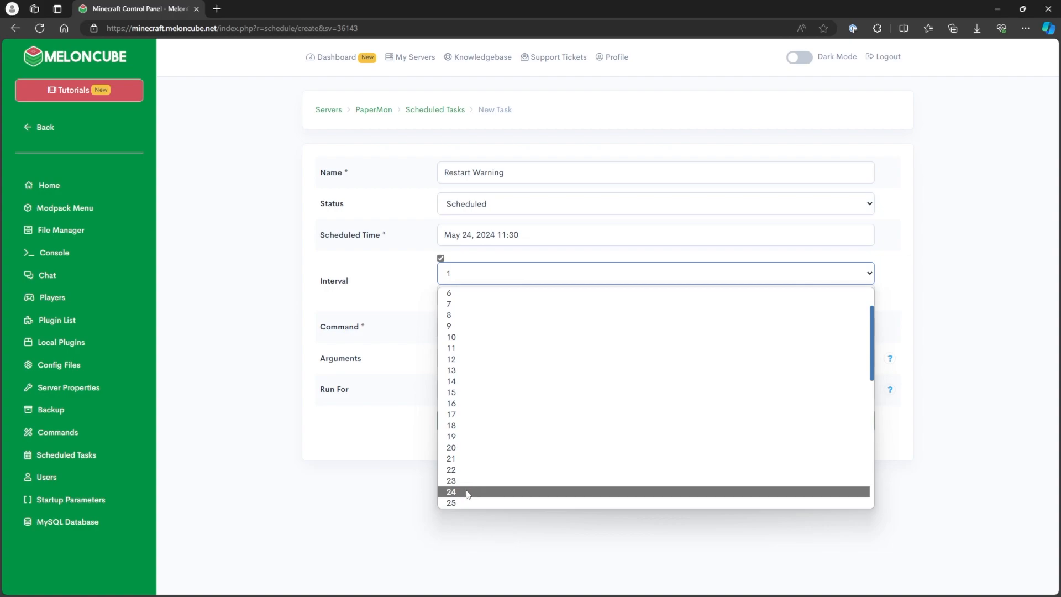
pyautogui.click(449, 491)
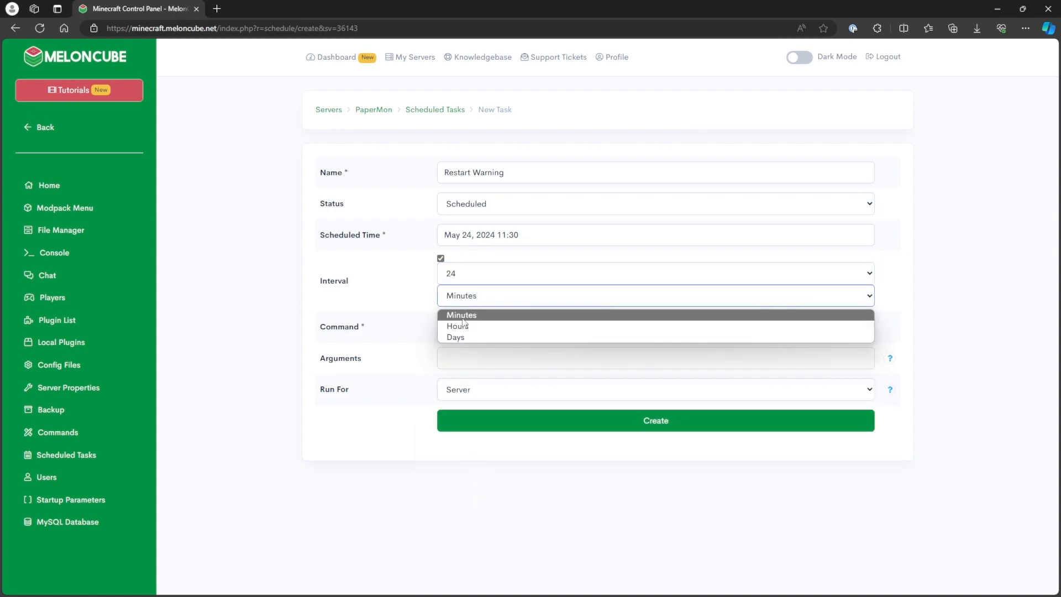
pyautogui.click(458, 325)
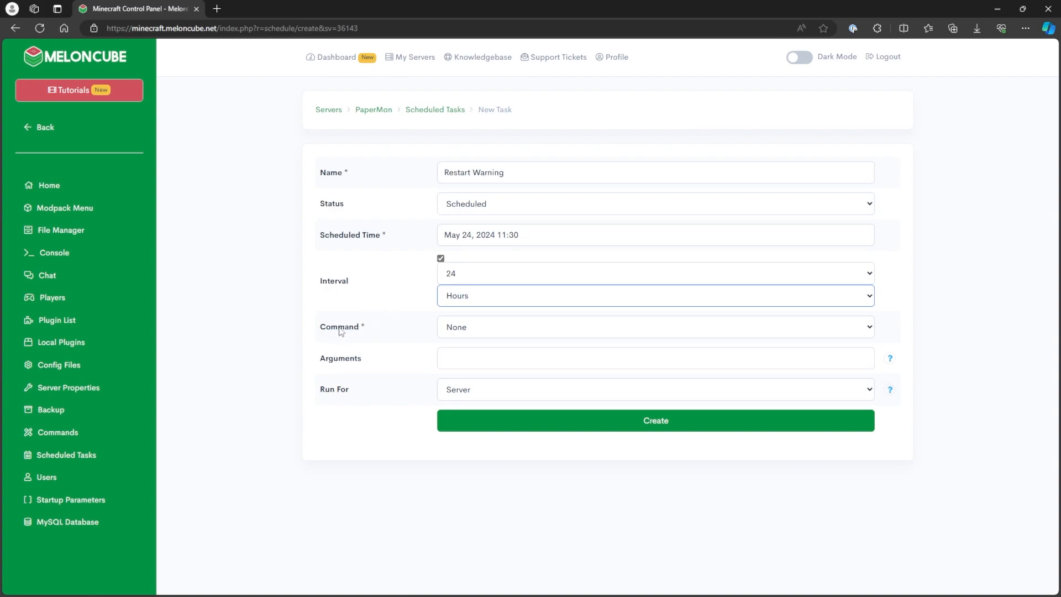
# Step: Set Admin Say with message 'The server will restart soon!' and create the task
pyautogui.click(653, 327)
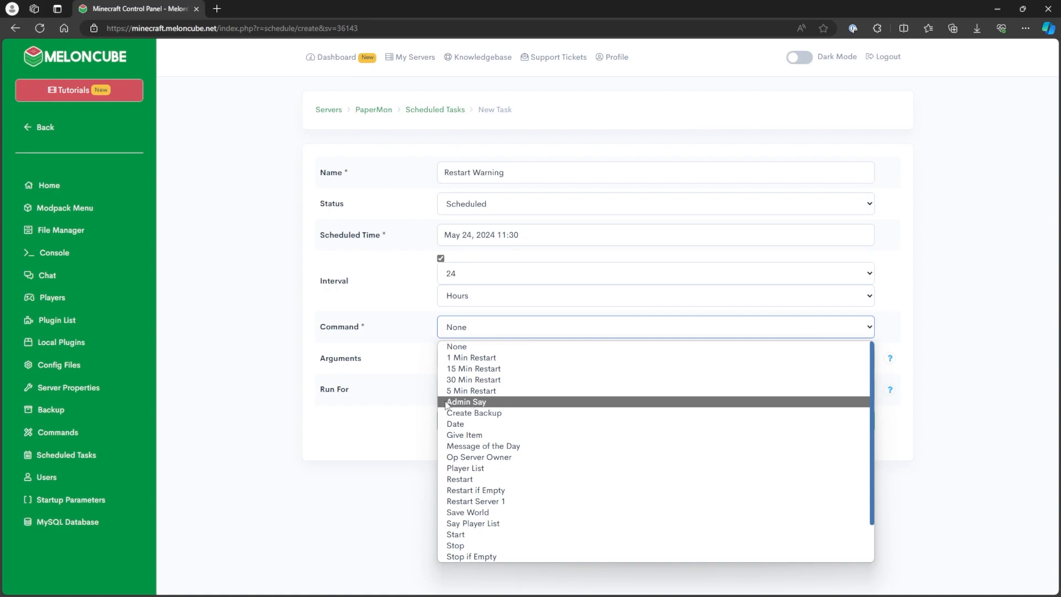
pyautogui.click(467, 401)
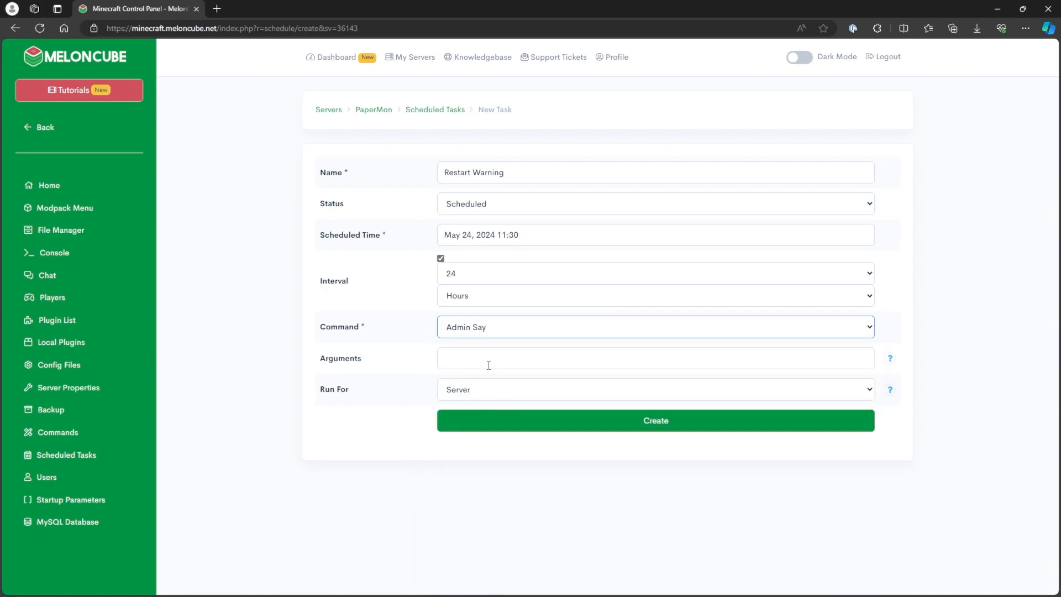
pyautogui.write('The')
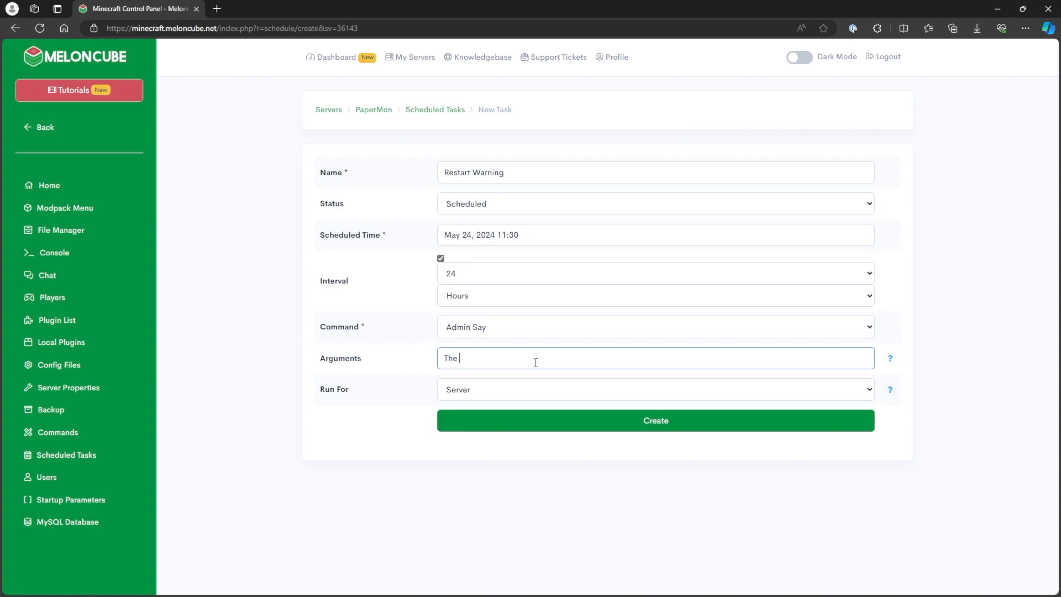
pyautogui.write('server will restart soon!')
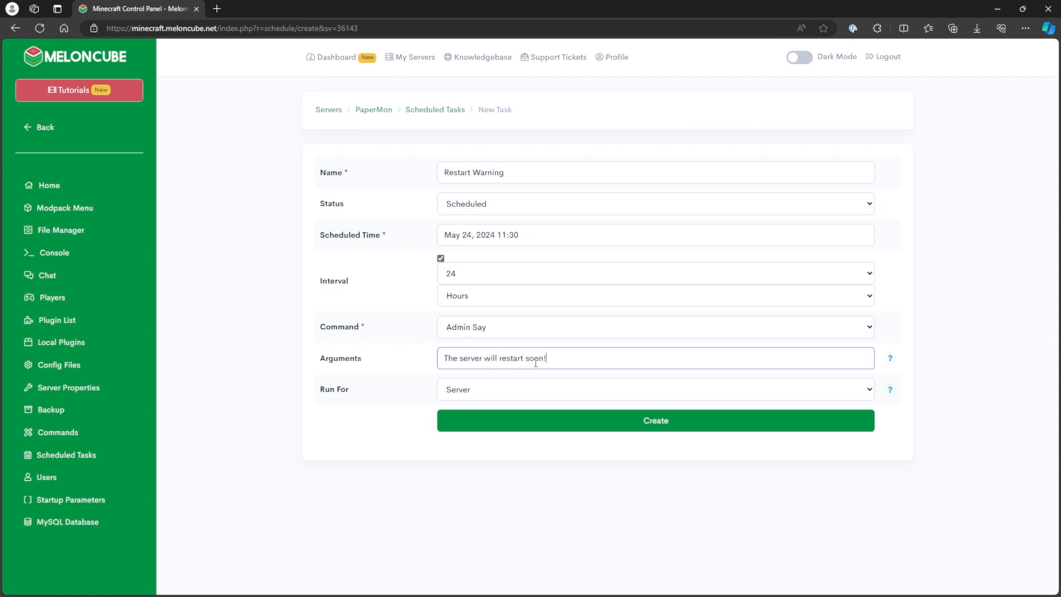
pyautogui.click(654, 420)
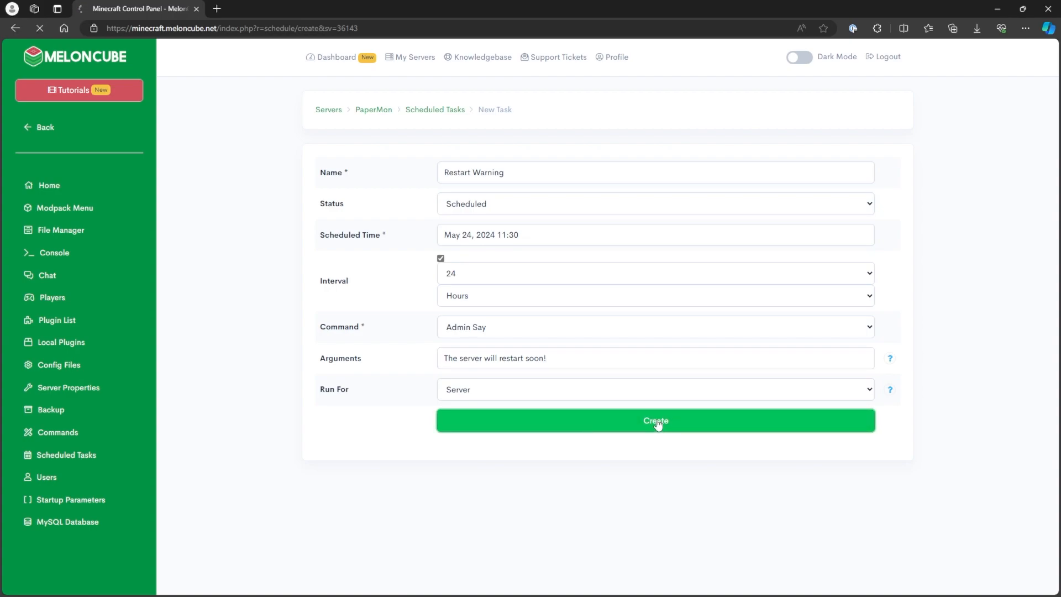
# Step: Land on the created Restart Warning task's page showing its 1-day Admin Say schedule
pyautogui.click(653, 420)
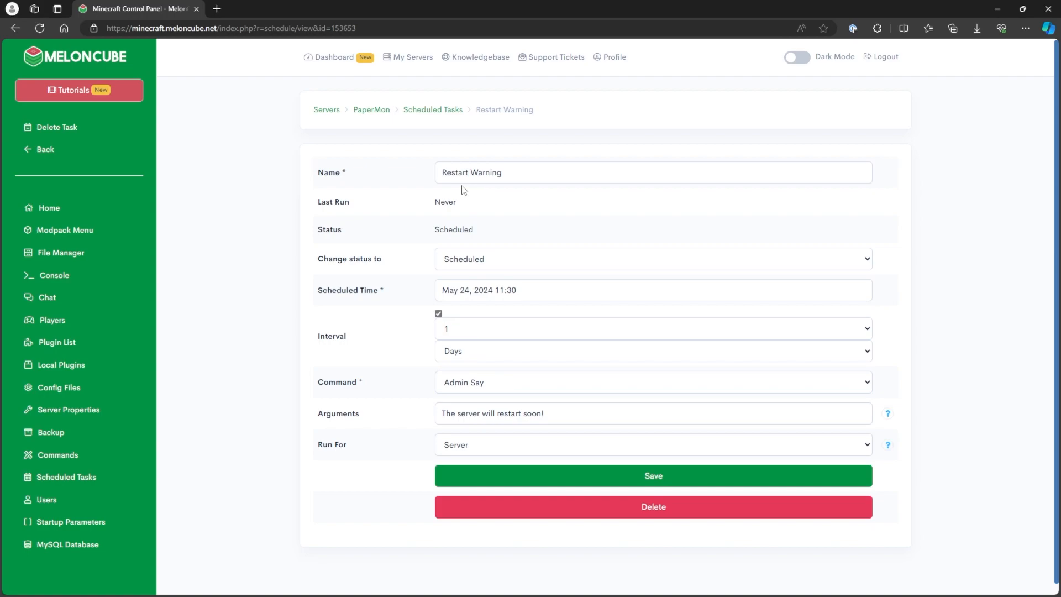
pyautogui.moveTo(287, 152)
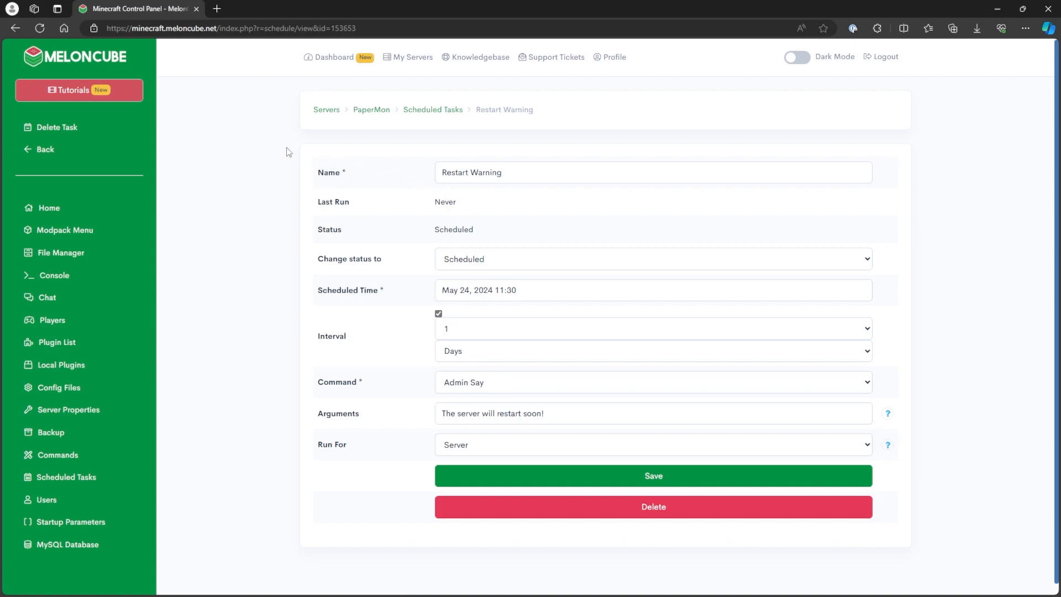
pyautogui.moveTo(313, 74)
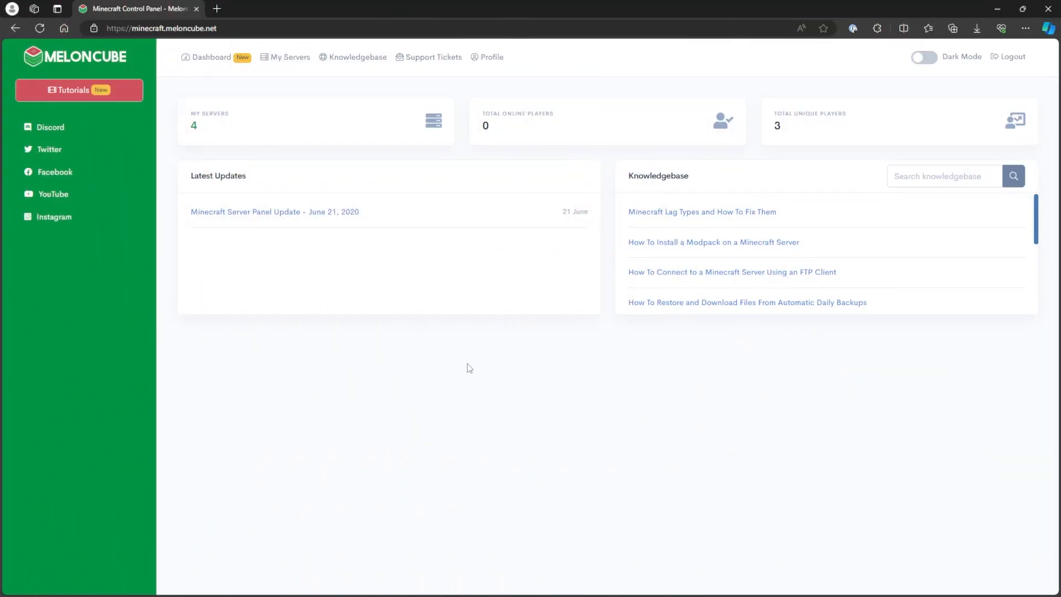
pyautogui.moveTo(209, 131)
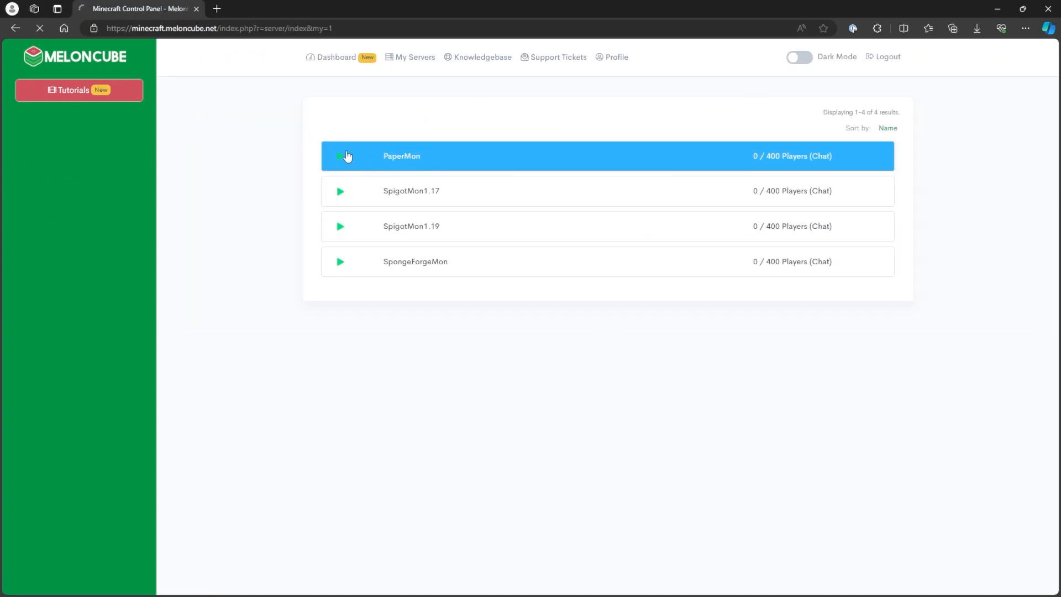
# Step: Go back to PaperMon's Scheduled Tasks to reach the Server Restart 1 min warn task
pyautogui.click(401, 156)
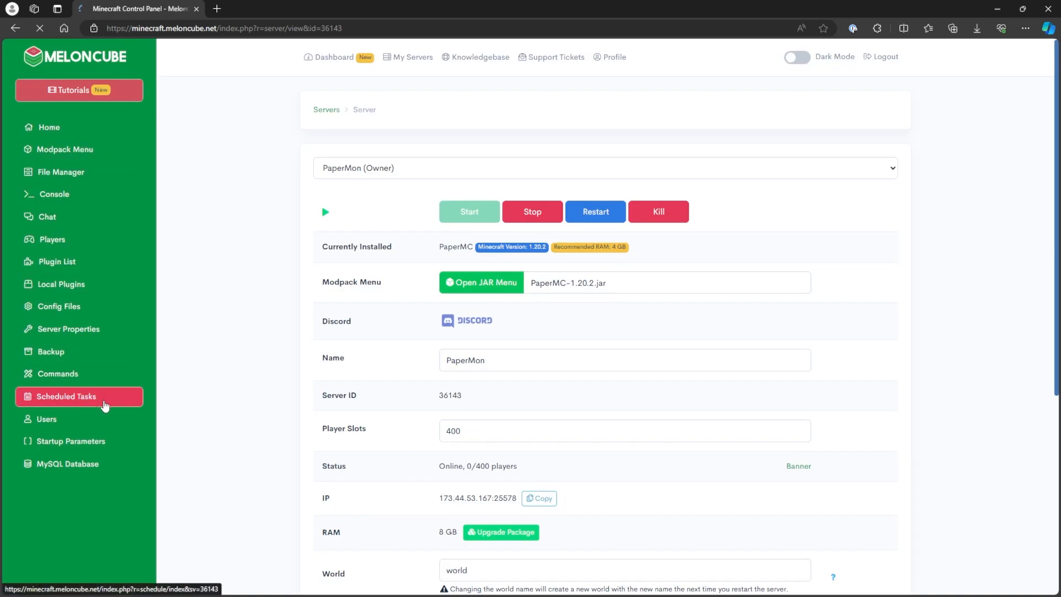
pyautogui.click(66, 395)
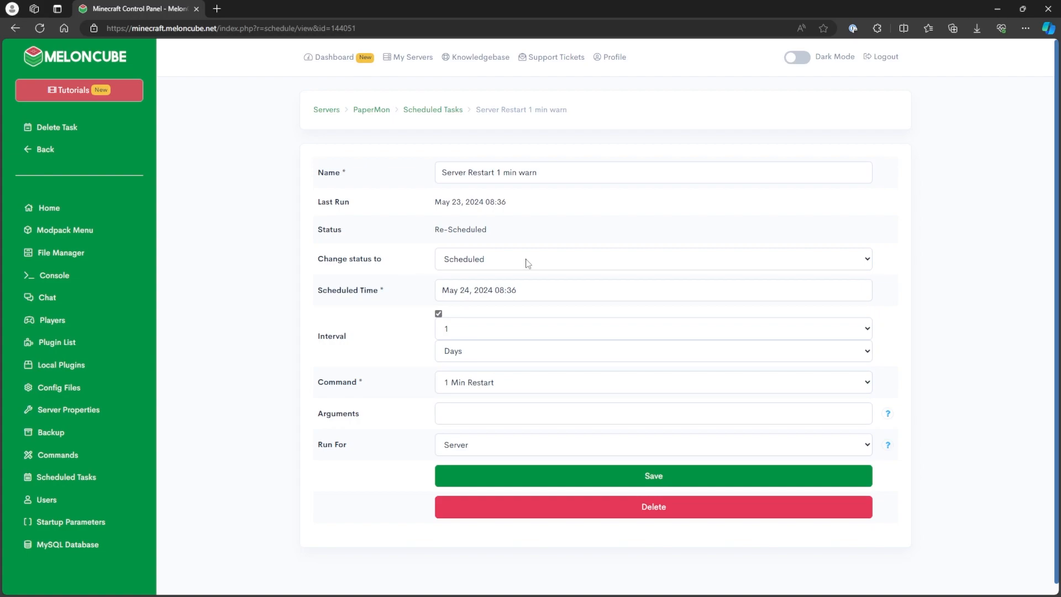
# Step: Save Server Restart 1 min warn as Paused, then delete it and confirm
pyautogui.click(652, 259)
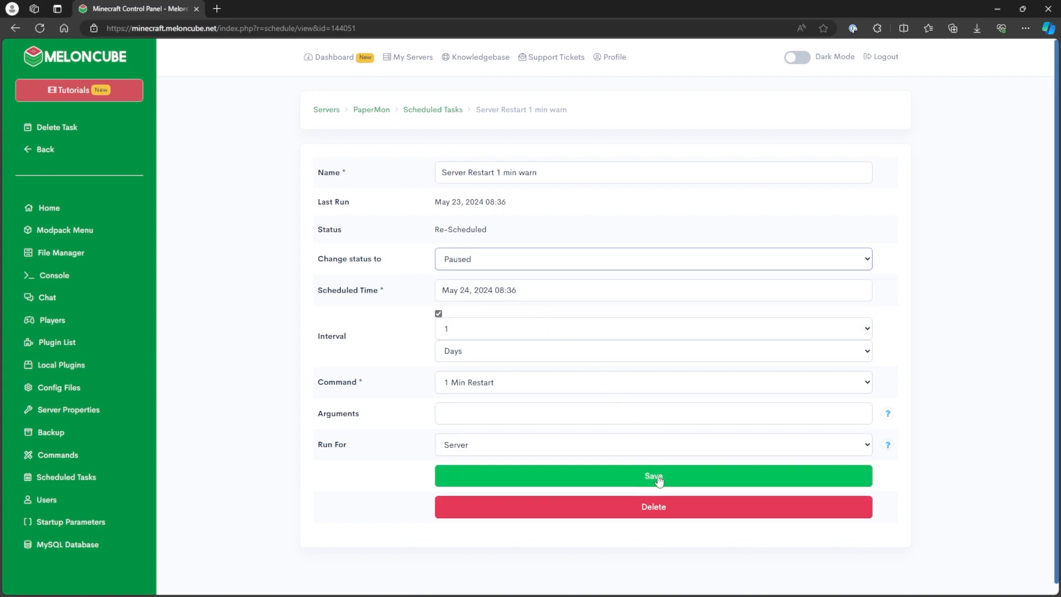
pyautogui.click(653, 475)
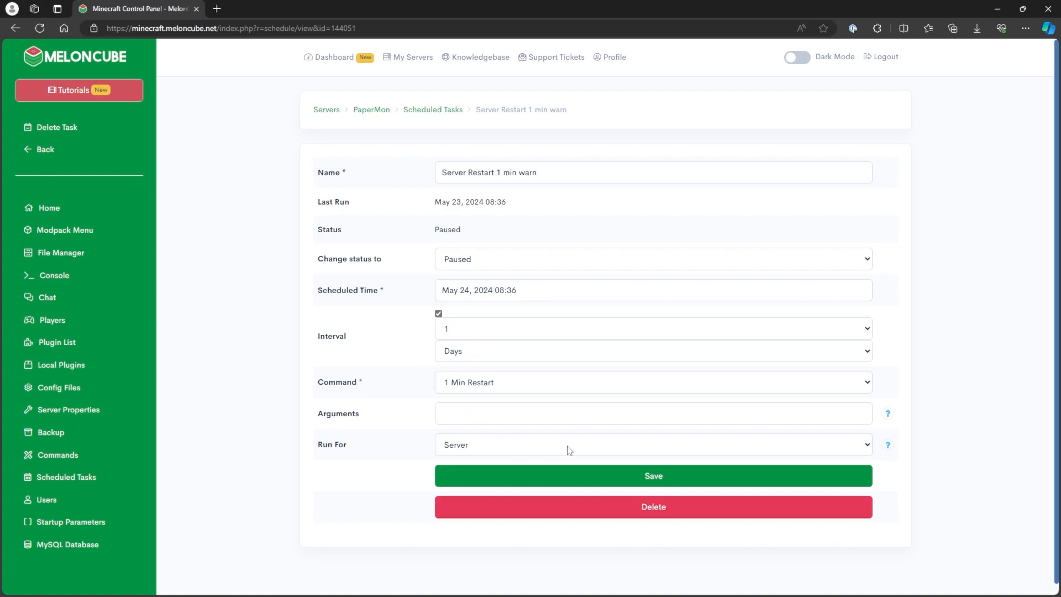
pyautogui.click(652, 506)
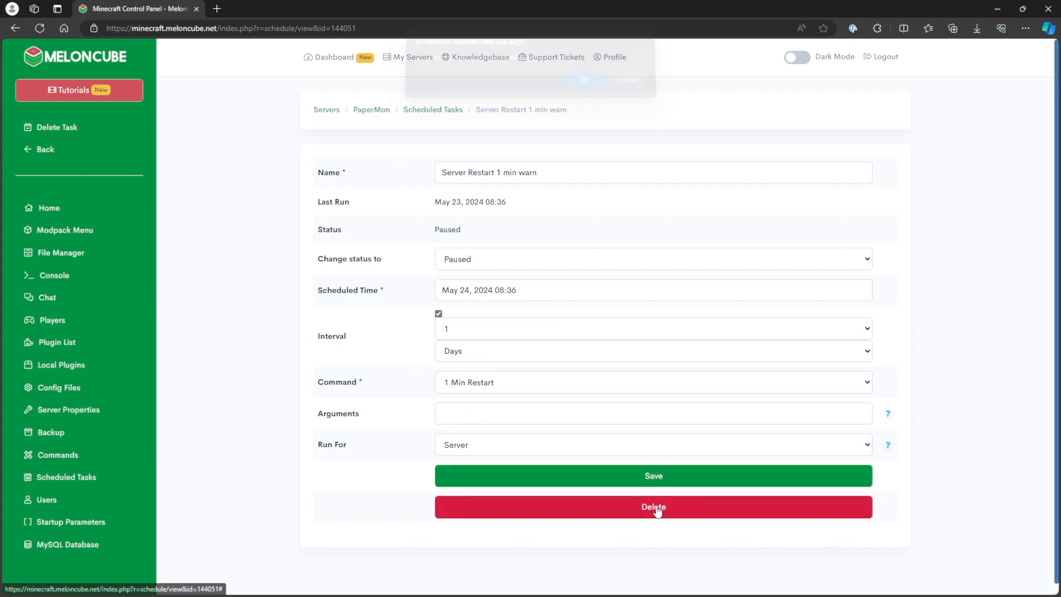
pyautogui.click(652, 506)
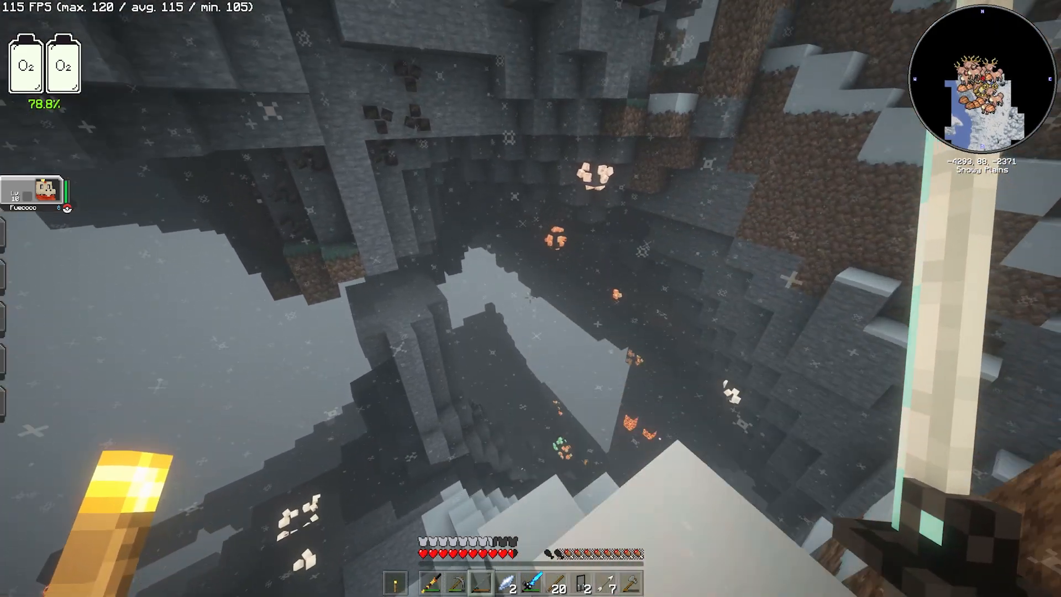
pyautogui.moveTo(530, 298)
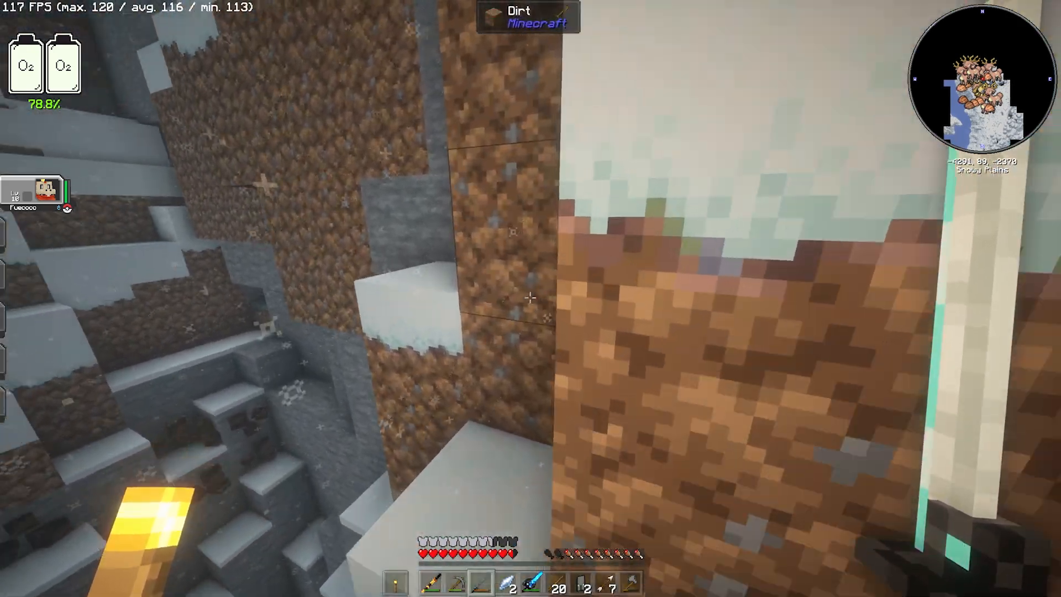